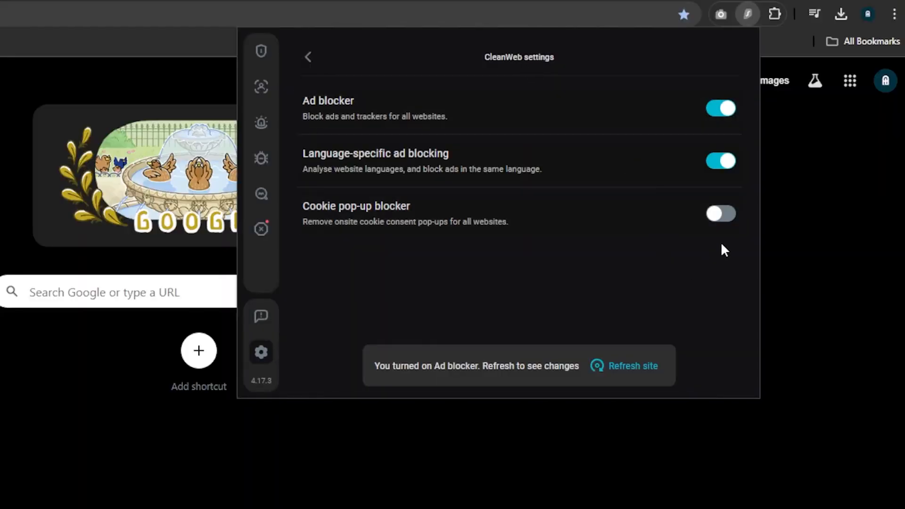
Leave the CleanWeb settings popup and go to surfshark.com/download/chrome.
left_click(719, 214)
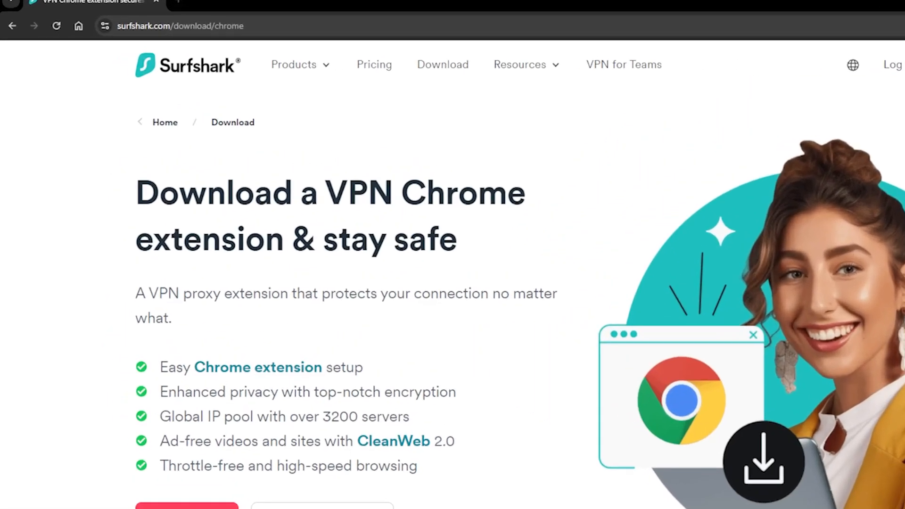
Add the Surfshark VPN Extension to Chrome from its Web Store listing and confirm.
left_click(231, 25)
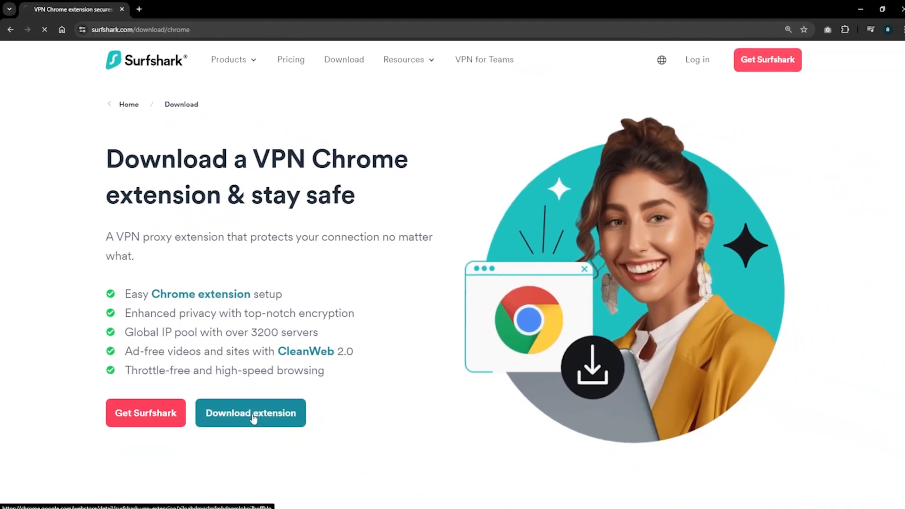
left_click(250, 413)
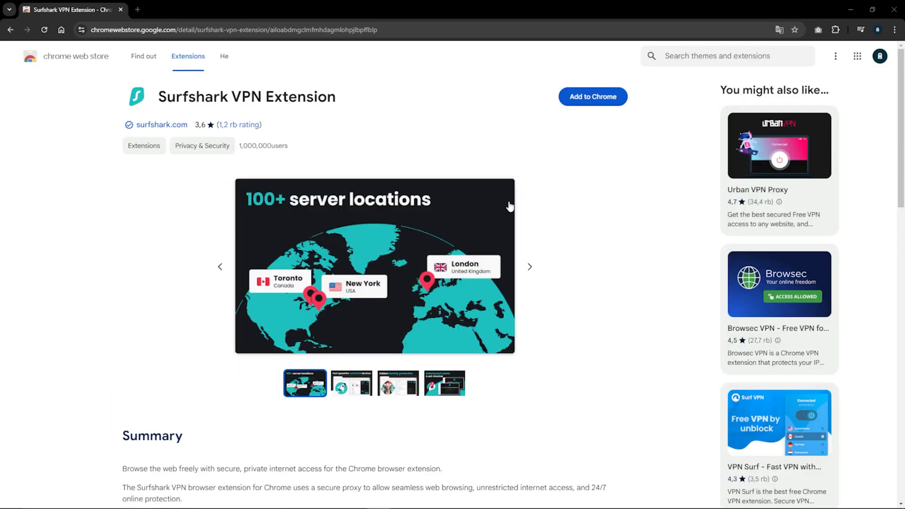
mouse_move(591, 101)
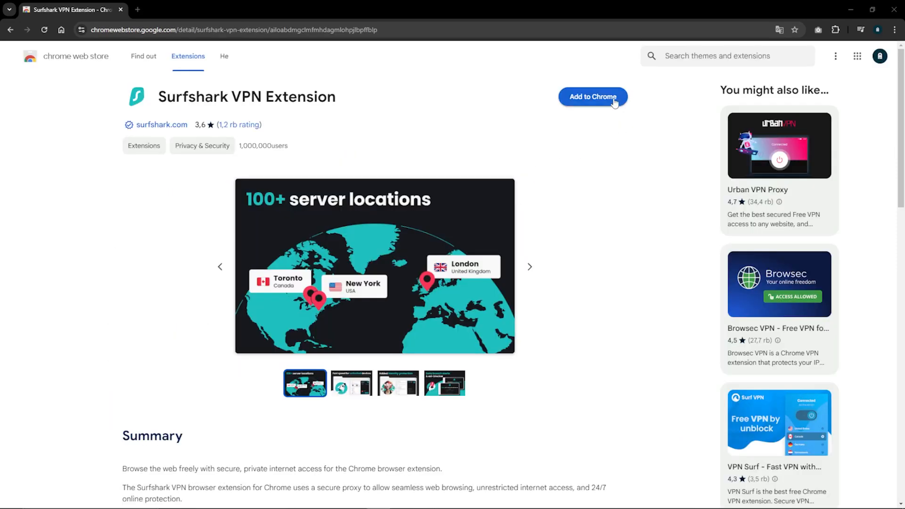
left_click(591, 97)
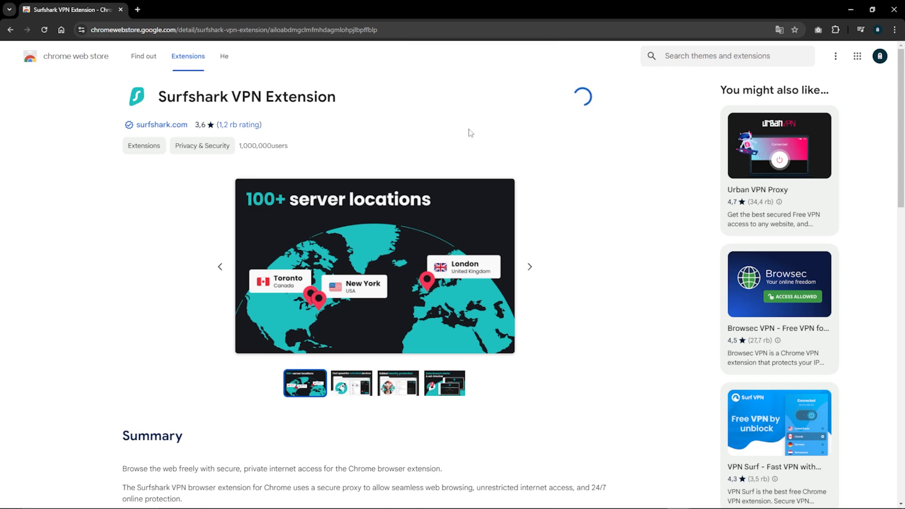
left_click(818, 30)
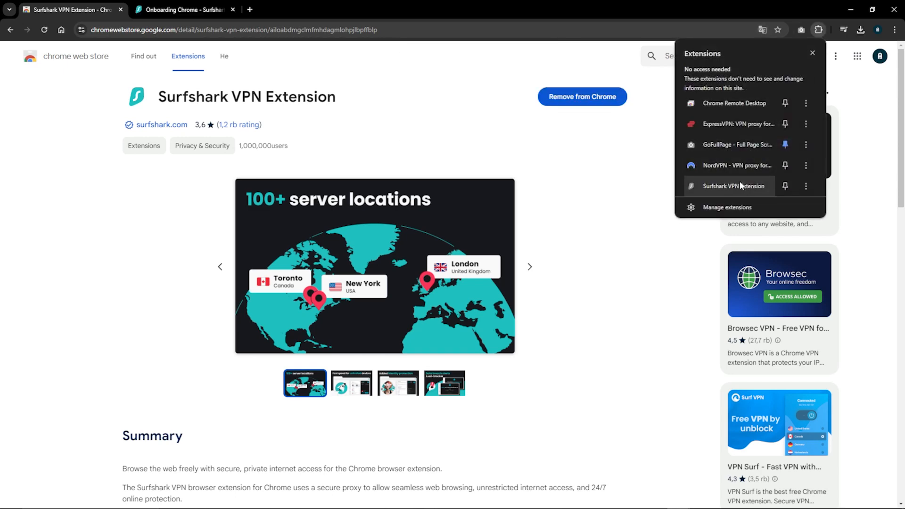
Reach the CleanWeb settings inside the Surfshark extension panel.
left_click(736, 186)
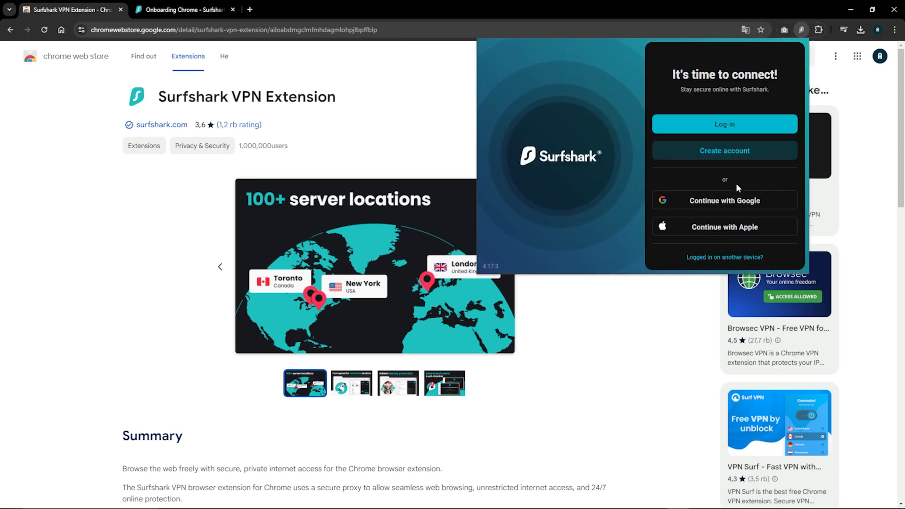
mouse_move(310, 107)
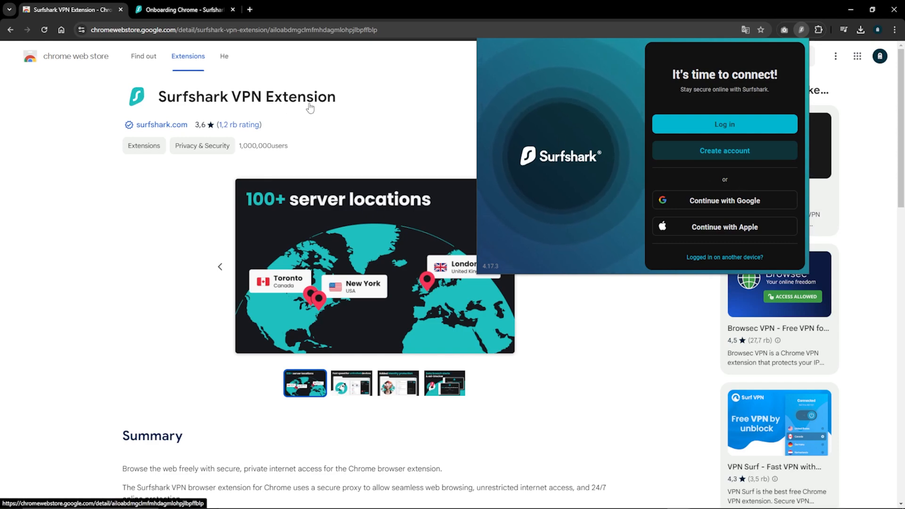
left_click(492, 245)
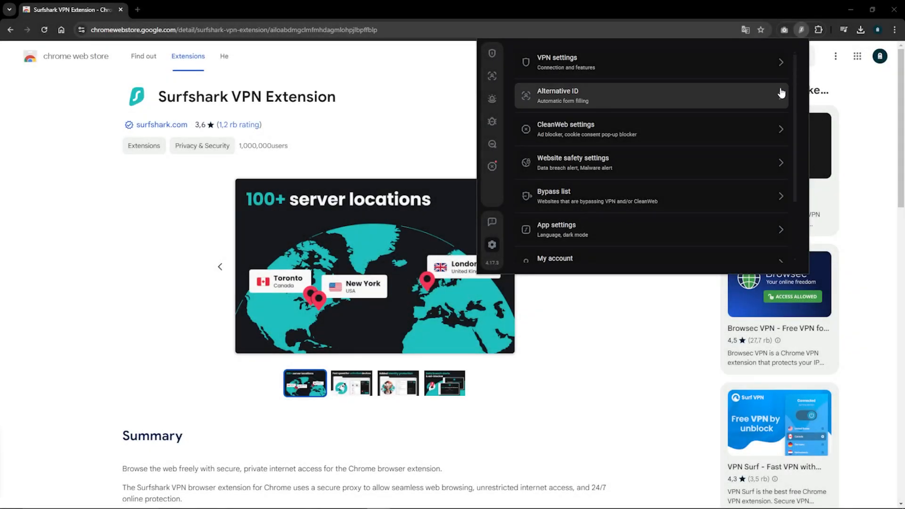
mouse_move(705, 133)
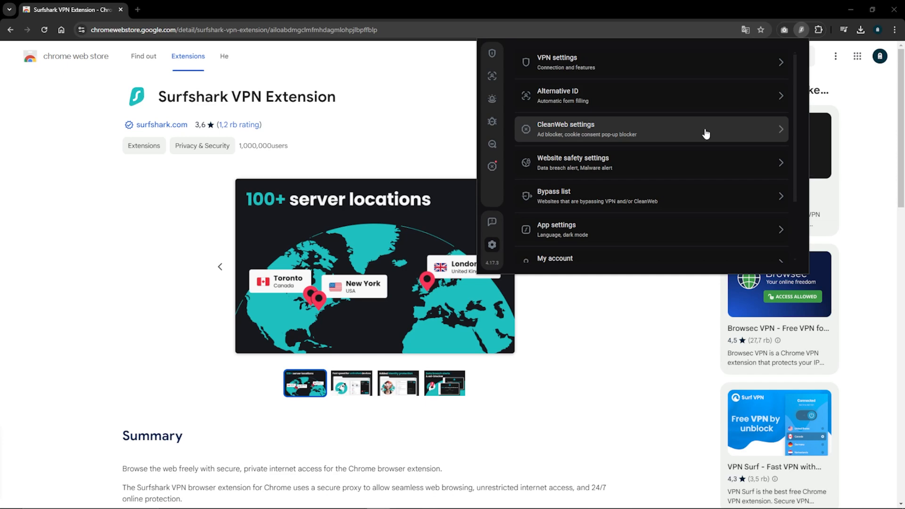
left_click(651, 130)
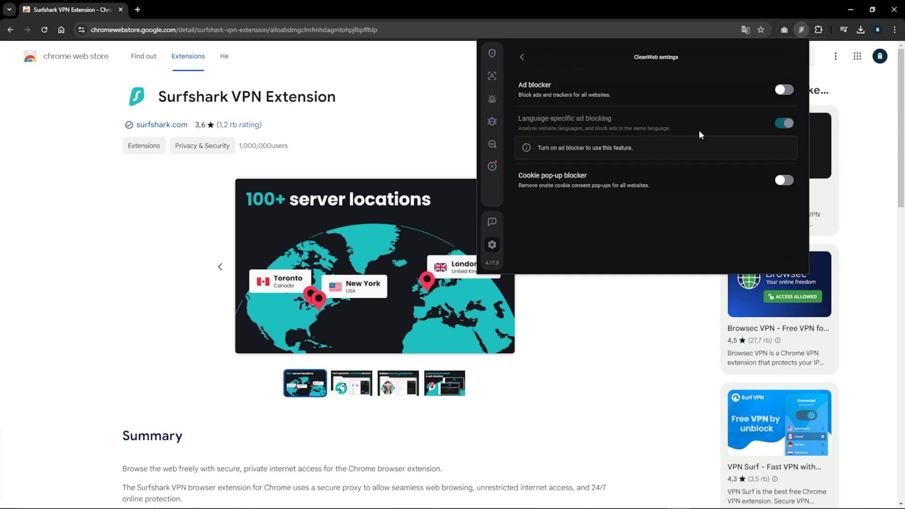
Switch on Ad blocker and Cookie pop-up blocker, confirming the cookie blocker prompt.
left_click(783, 90)
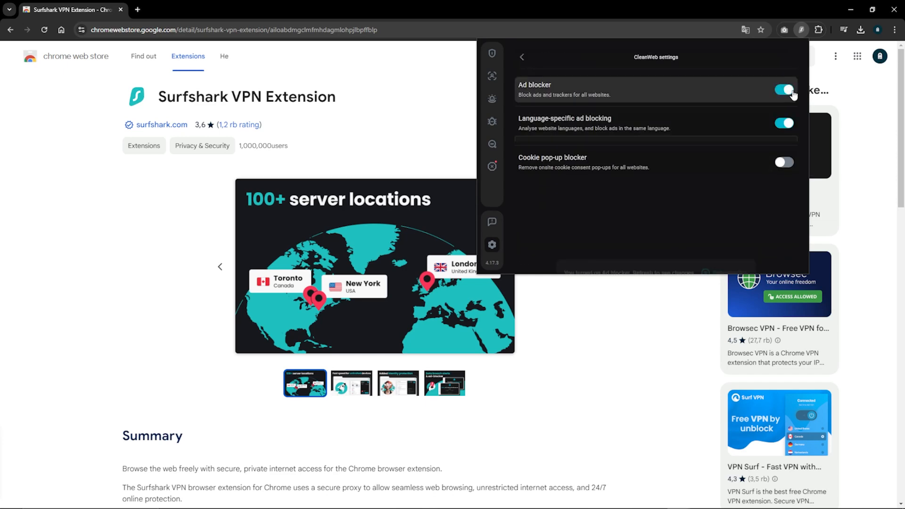
left_click(783, 161)
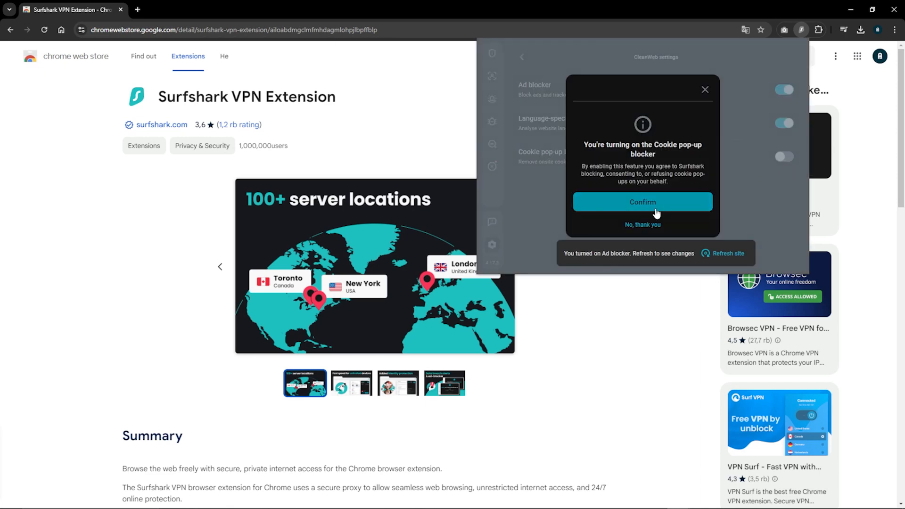
left_click(642, 201)
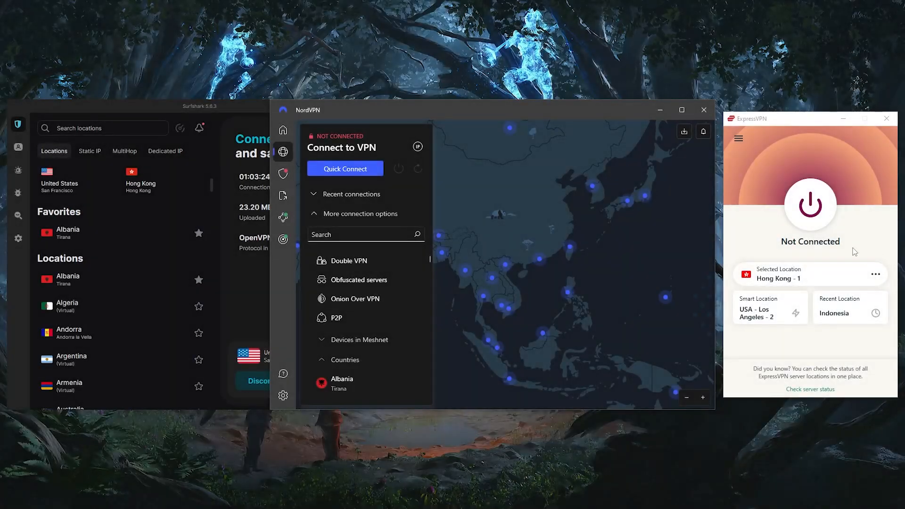
mouse_move(843, 248)
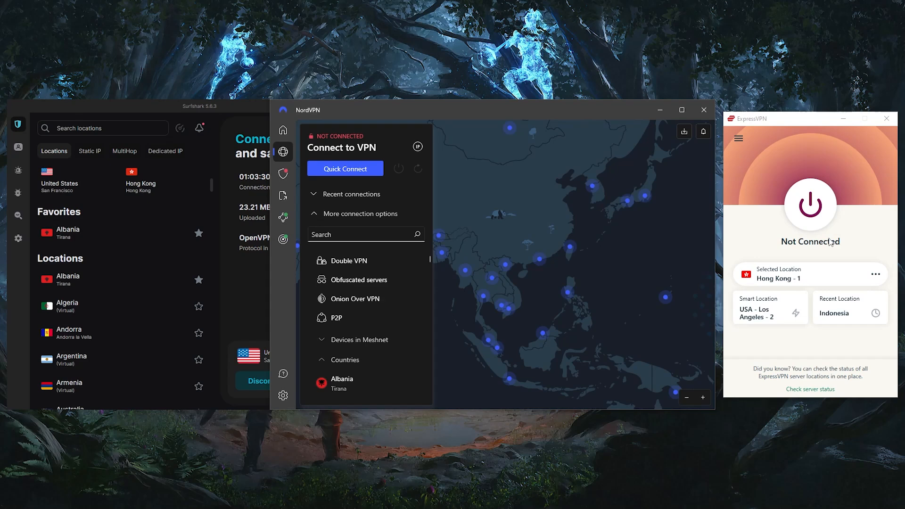
Scroll down through the NordVPN country list before viewing Surfshark's VPN settings.
scroll("down", 3)
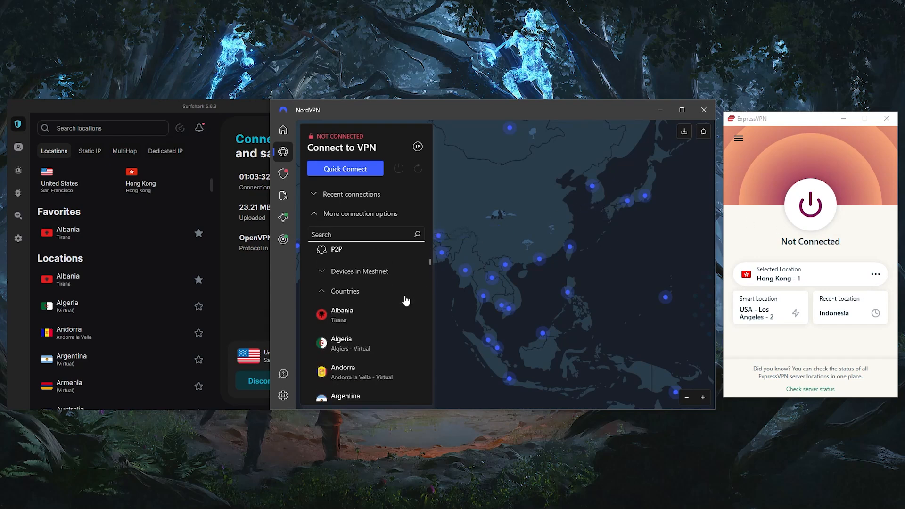
scroll("down", 3)
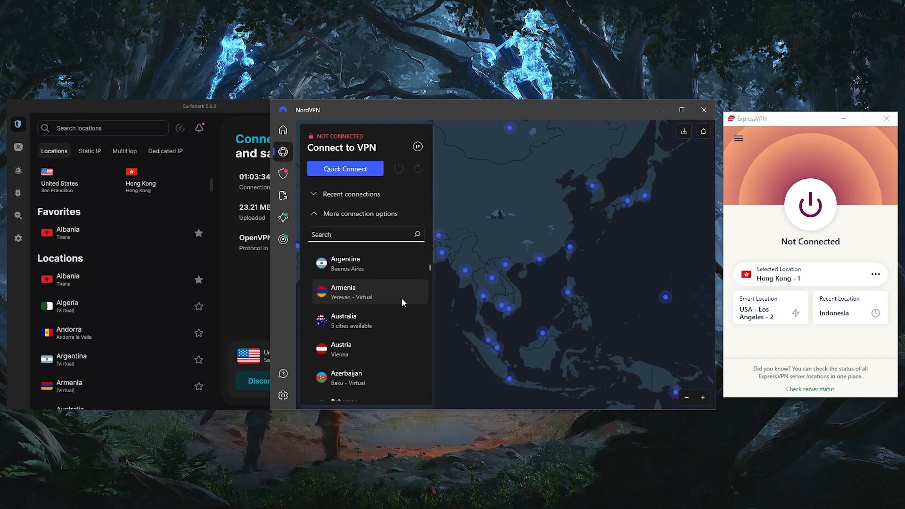
scroll("down", 3)
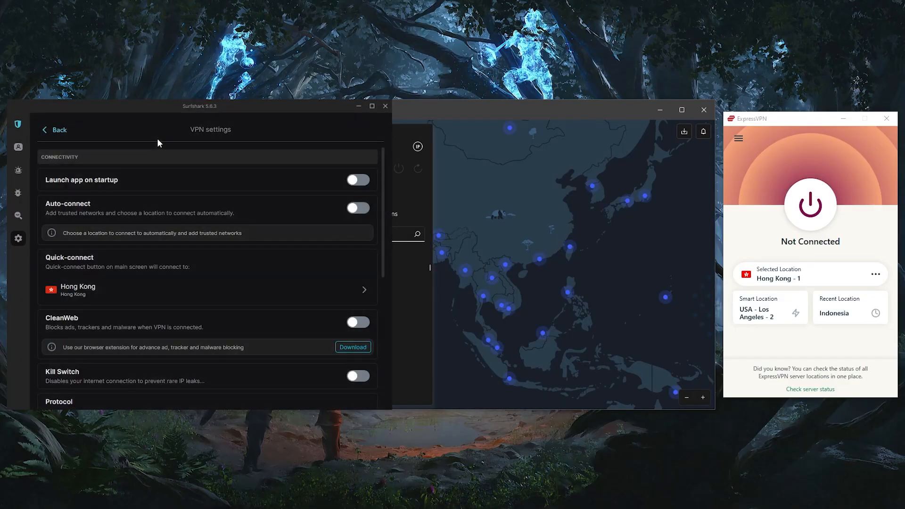
mouse_move(443, 131)
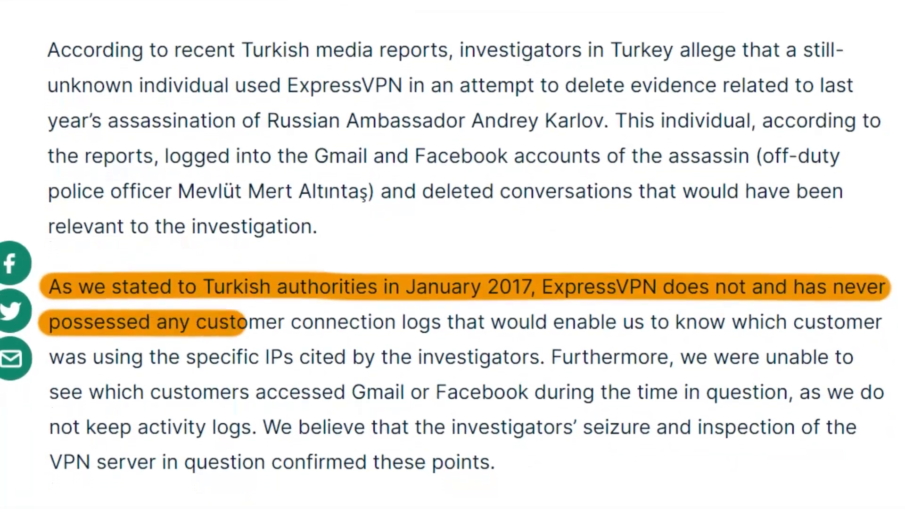
Scroll the ExpressVPN blog article down to the highlighted no-logs statement.
scroll("down", 3)
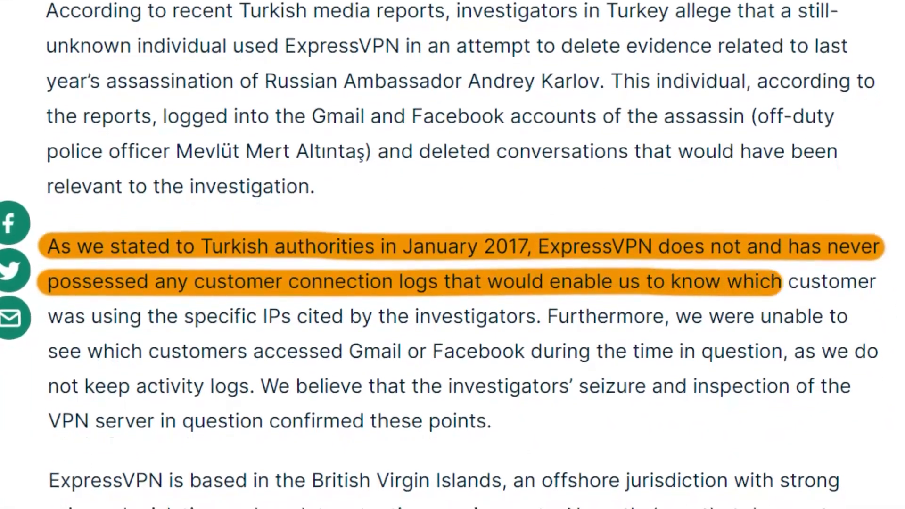
scroll("down", 3)
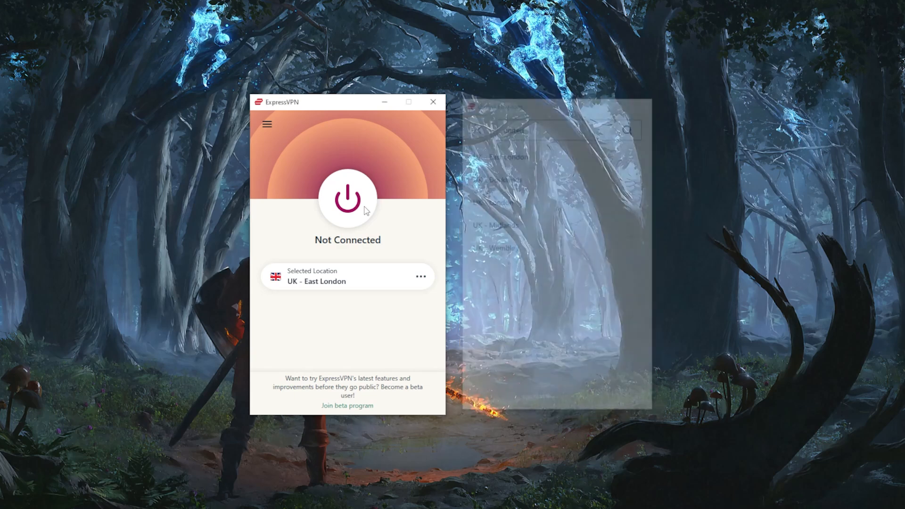
Connect ExpressVPN to UK - East London, glance at the section menu, then disconnect.
left_click(347, 198)
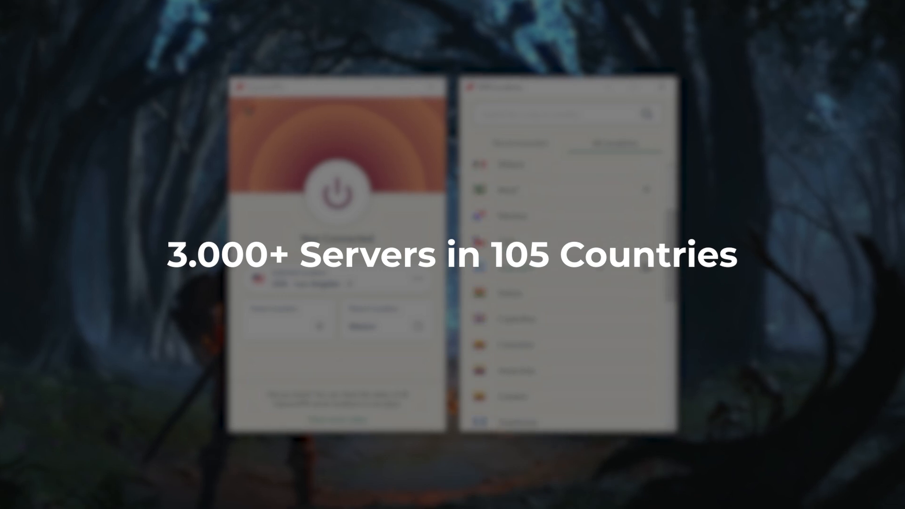
left_click(265, 123)
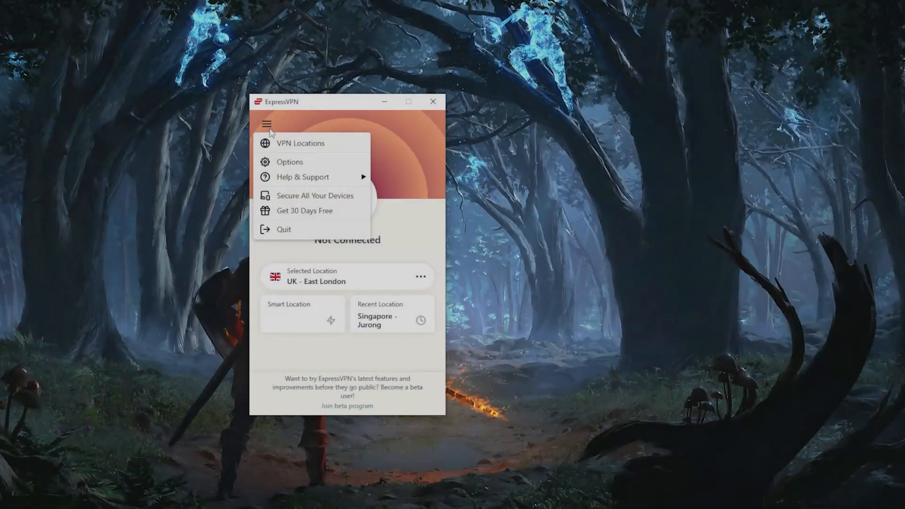
left_click(289, 161)
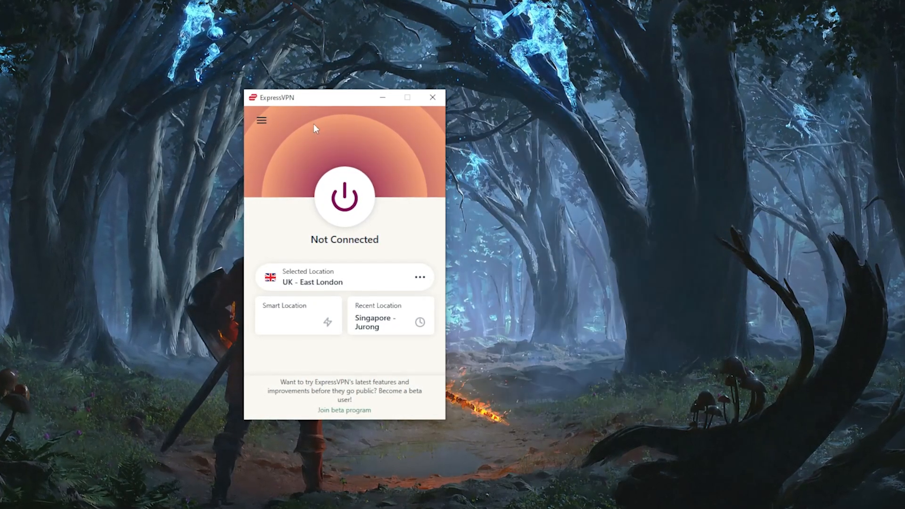
left_click(343, 197)
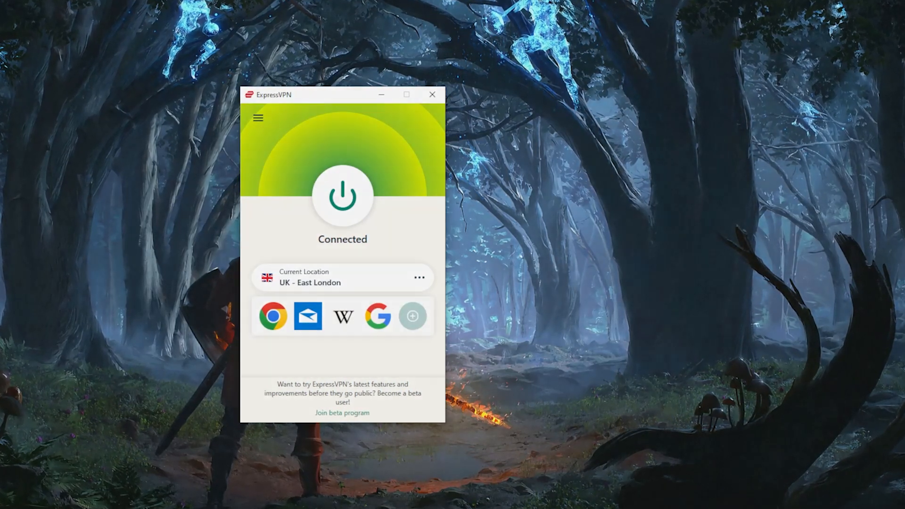
left_click(346, 199)
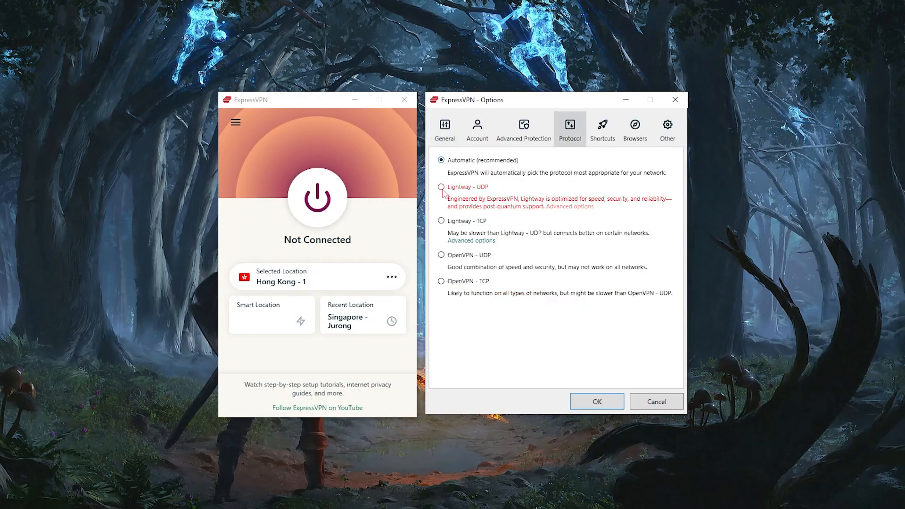
View the General options and the Split tunneling settings, then cancel out of them.
left_click(445, 128)
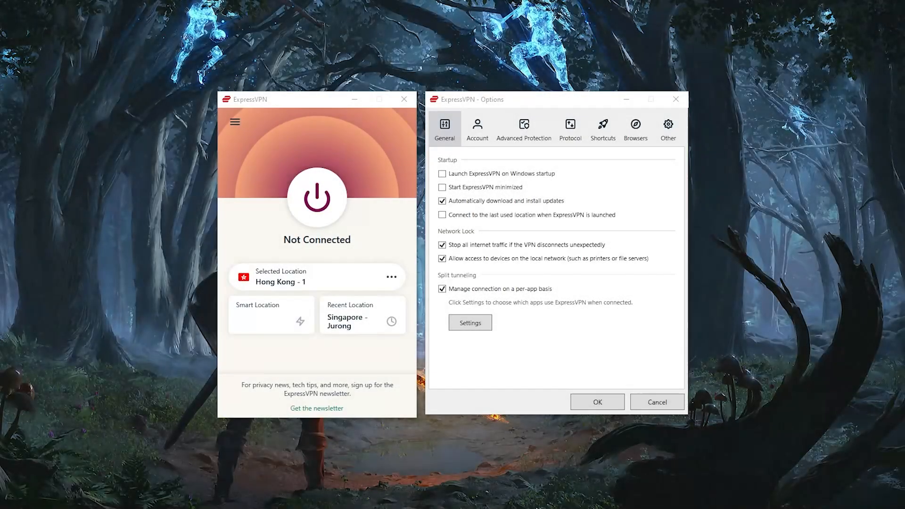
left_click(442, 289)
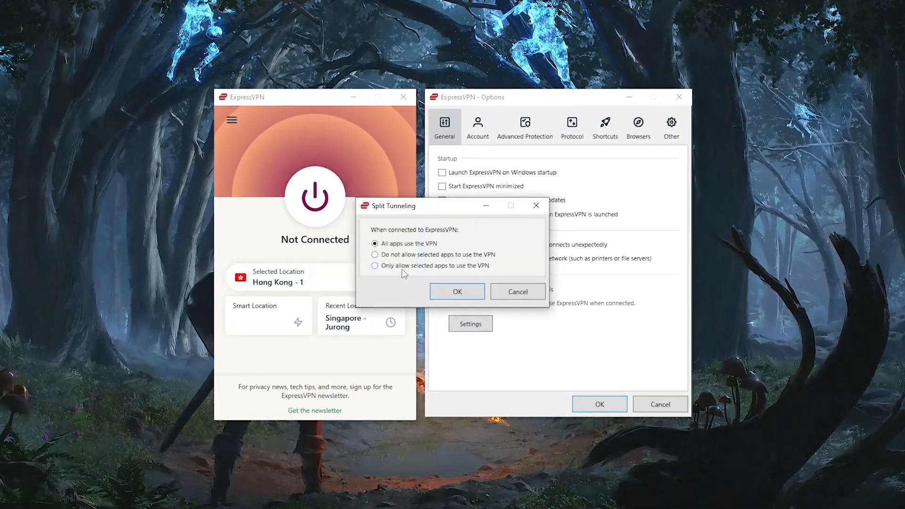
left_click(374, 266)
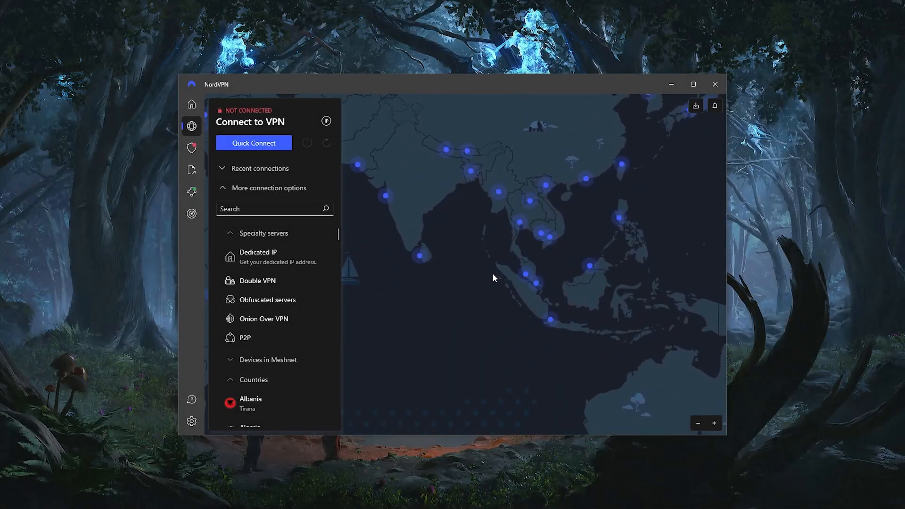
Review NordVPN's Connection protocols, App Kill Switch app list and Threat Protection Pro overview.
left_click(191, 421)
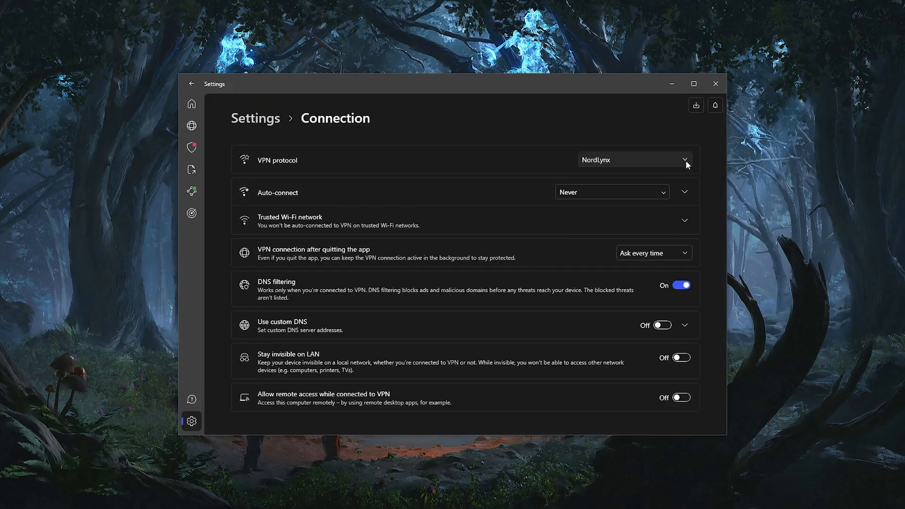
left_click(684, 160)
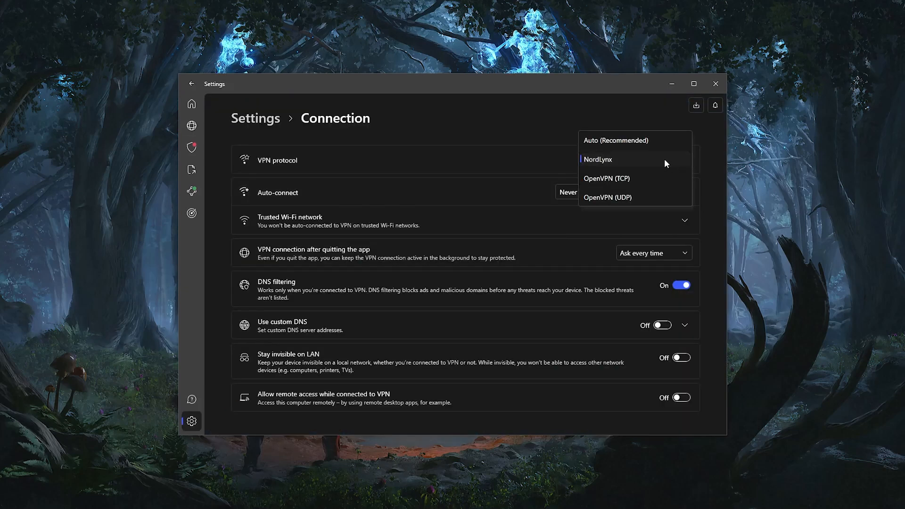
mouse_move(644, 163)
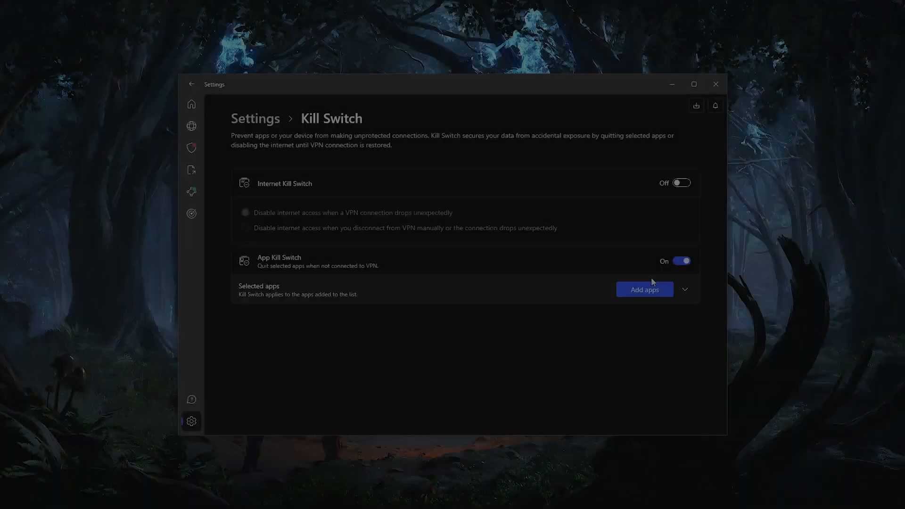
left_click(644, 289)
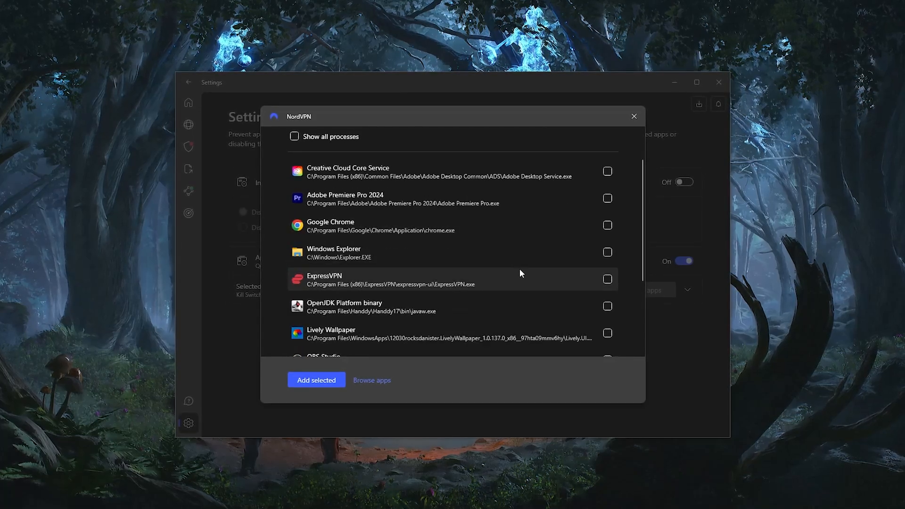
left_click(633, 116)
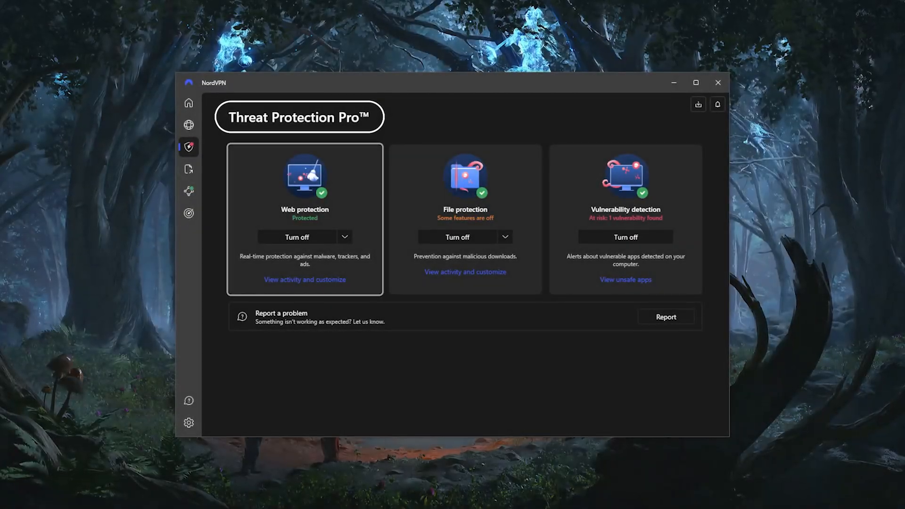
left_click(189, 124)
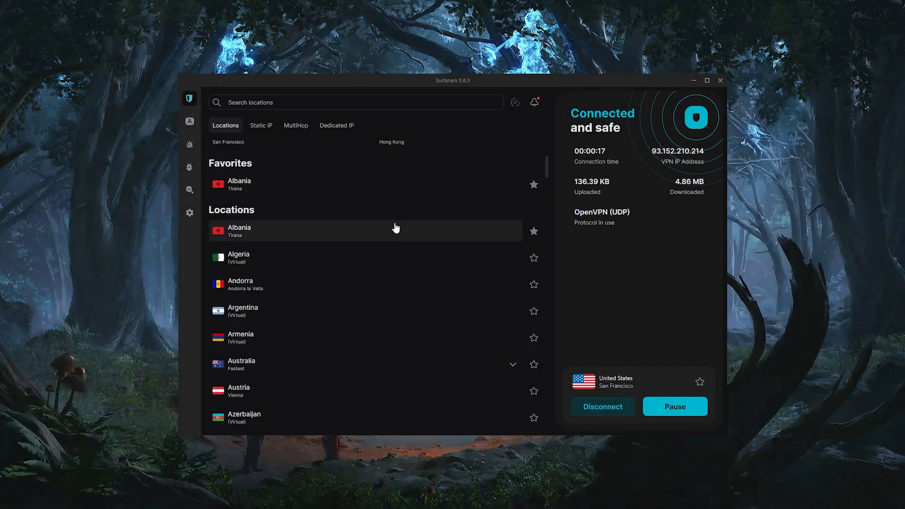
Scroll through Surfshark's Locations list of available server countries.
scroll("down", 3)
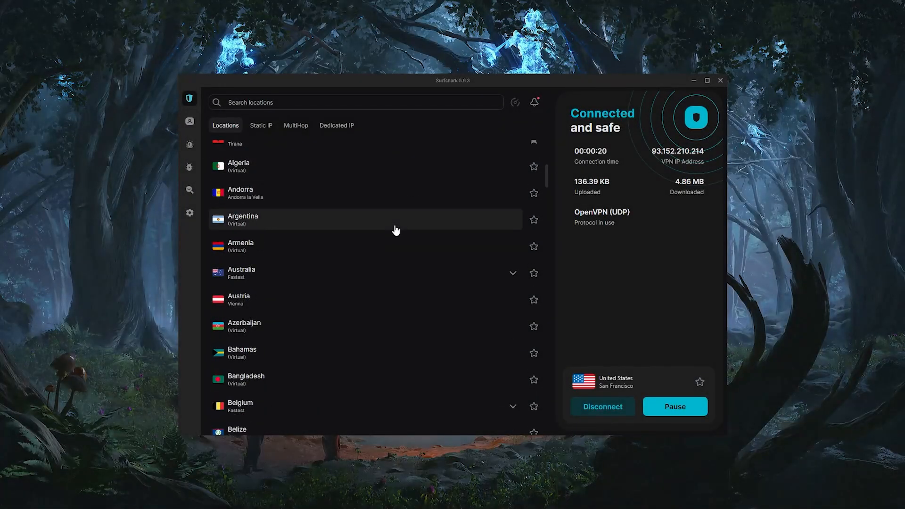
scroll("down", 3)
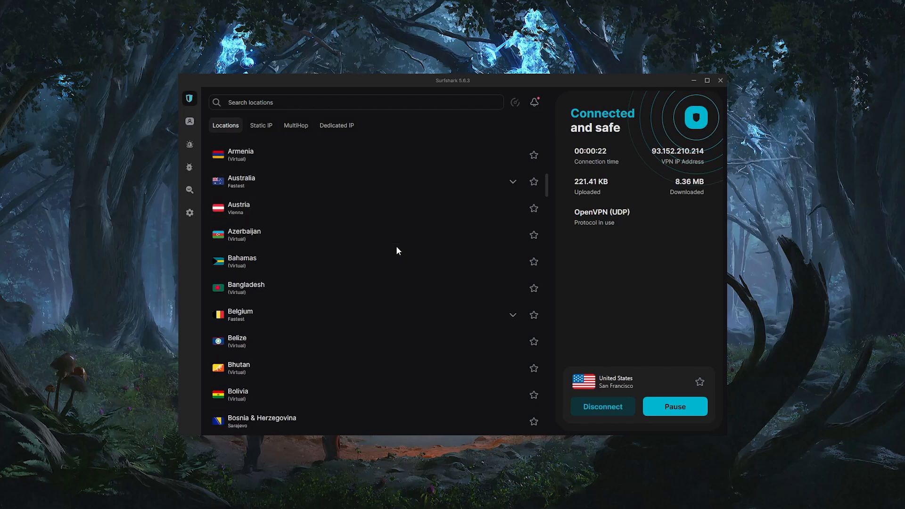
scroll("down", 3)
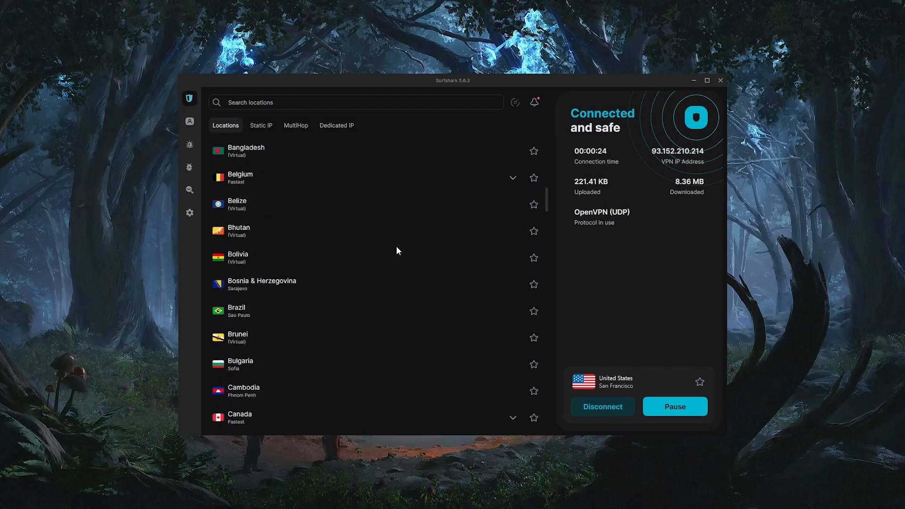
left_click(188, 212)
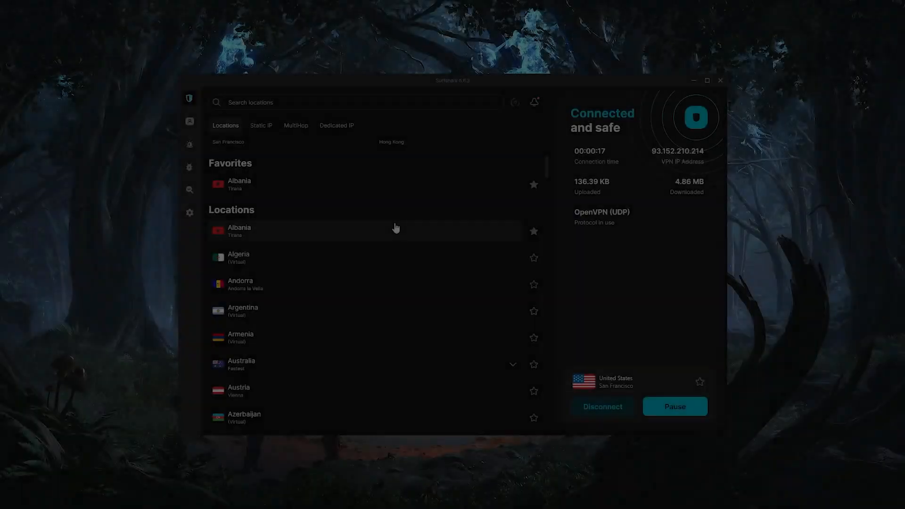
scroll("down", 3)
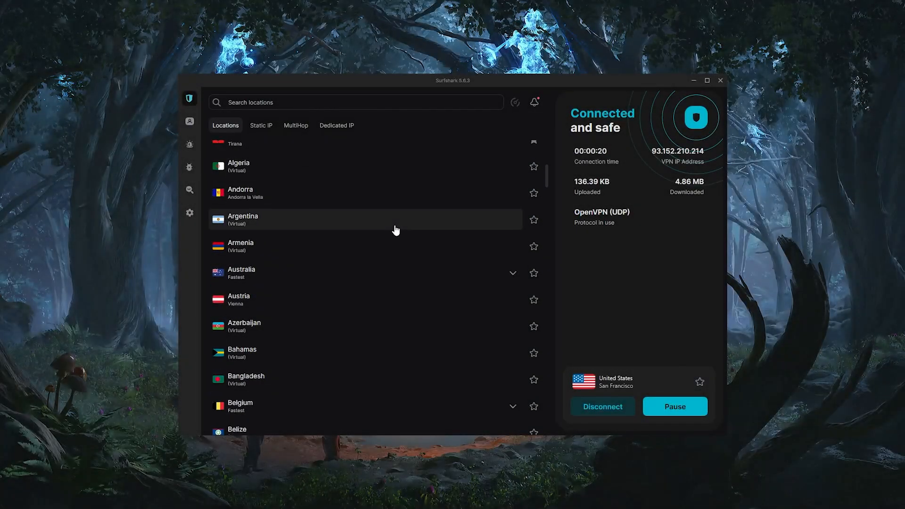
scroll("down", 3)
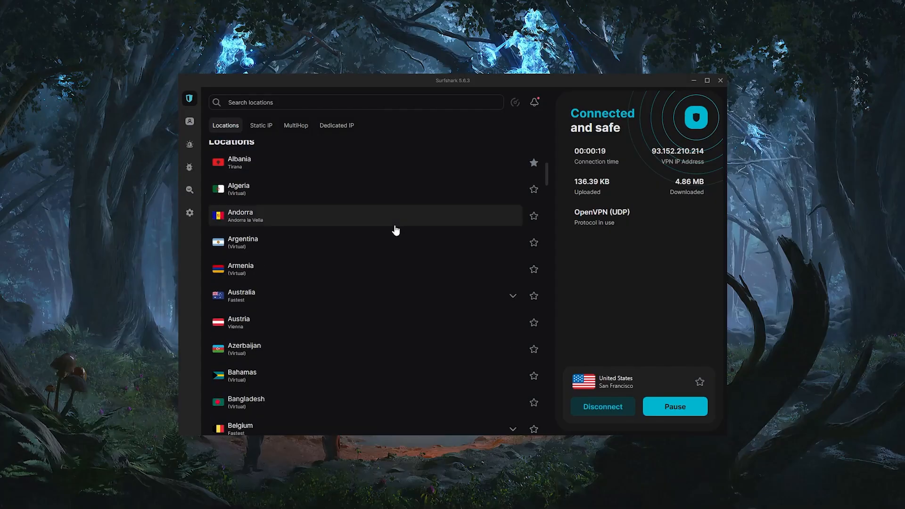
scroll("down", 3)
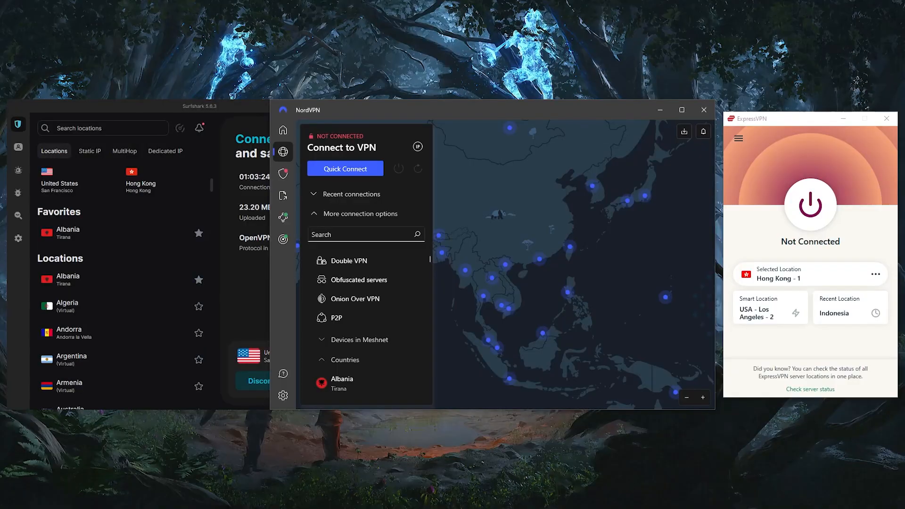
mouse_move(843, 248)
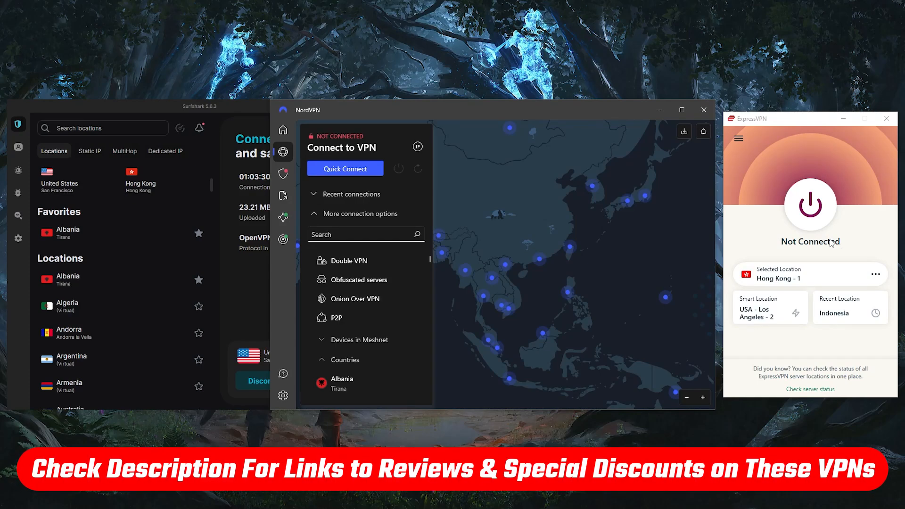
mouse_move(405, 291)
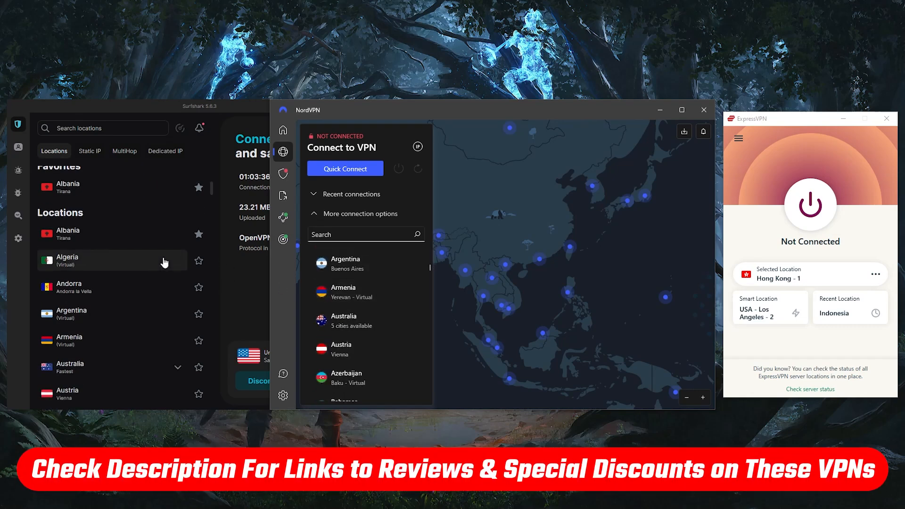
scroll("down", 3)
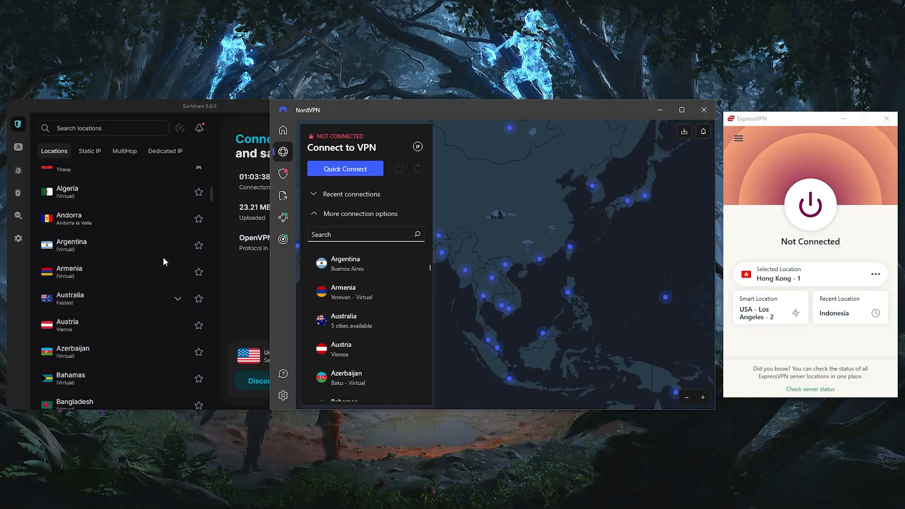